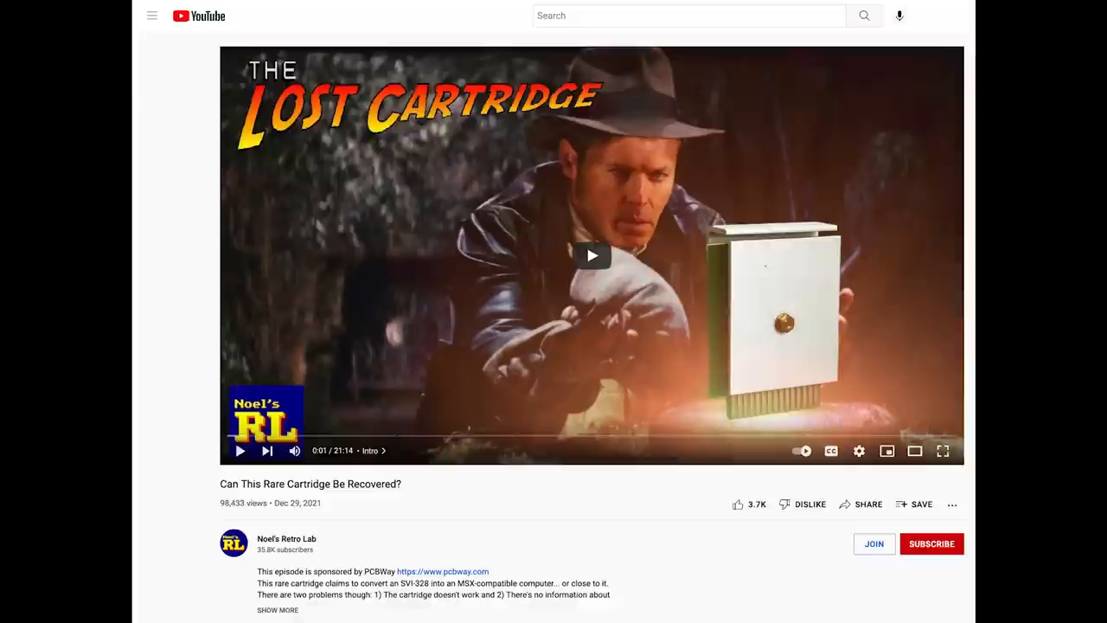
Print BASE(6) to show 8192, then enter VDP(0) and SCREEN(1) commands for a cleared text screen.
{"action": "scroll", "scroll_direction": "down", "scroll_amount": 3}
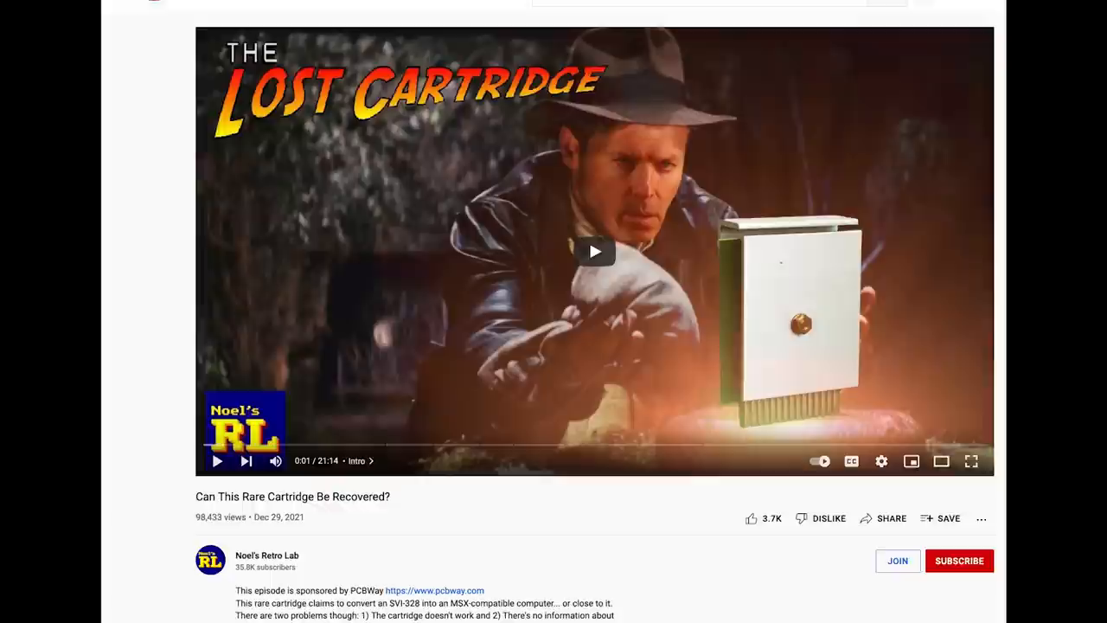
{"action": "left_click", "coordinate": [595, 251]}
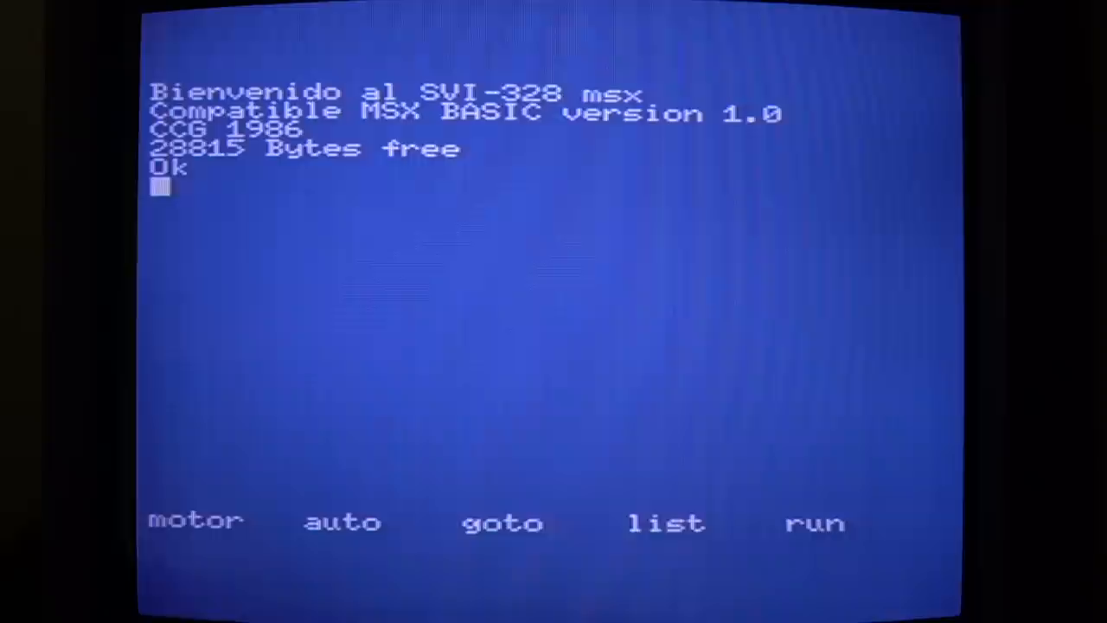
{"action": "type", "text": "print base(6"}
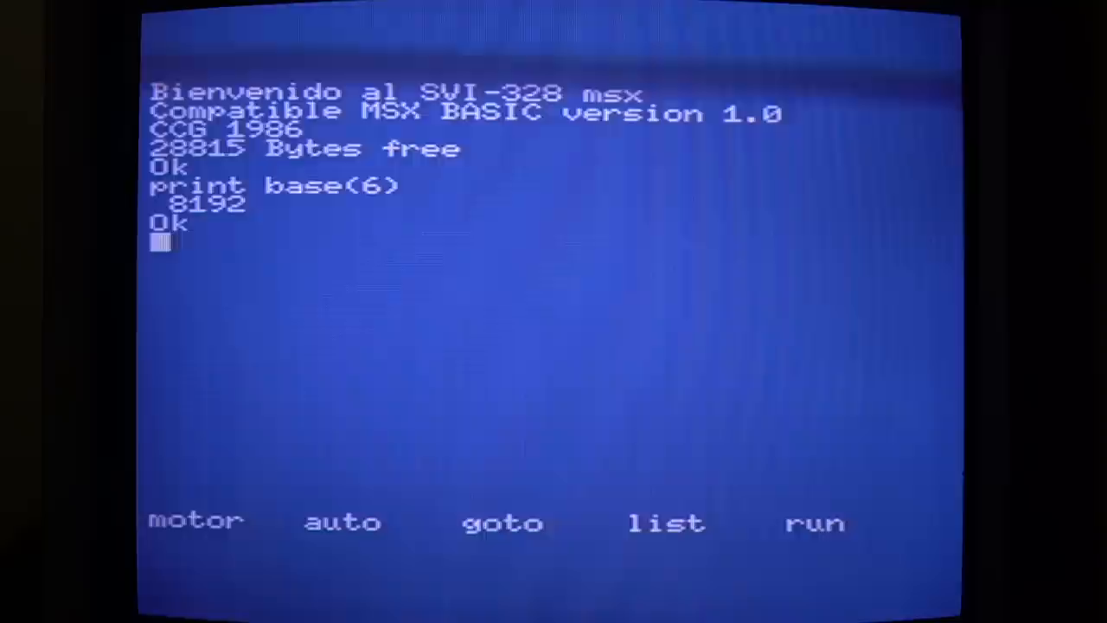
{"action": "type", "text": "vdp(0)="}
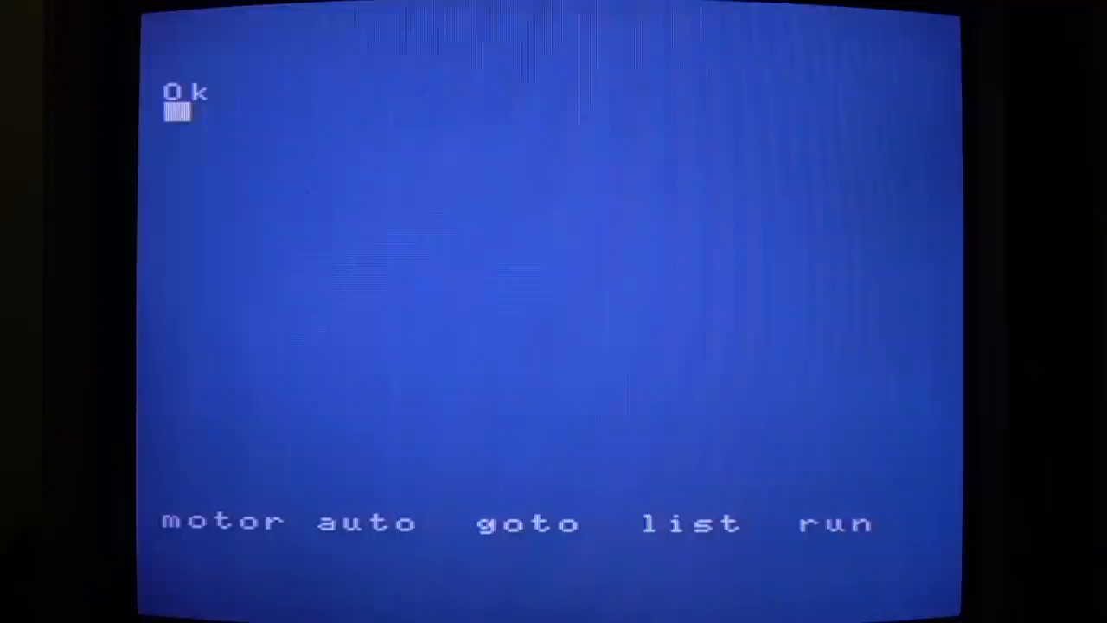
{"action": "type", "text": "screen(1"}
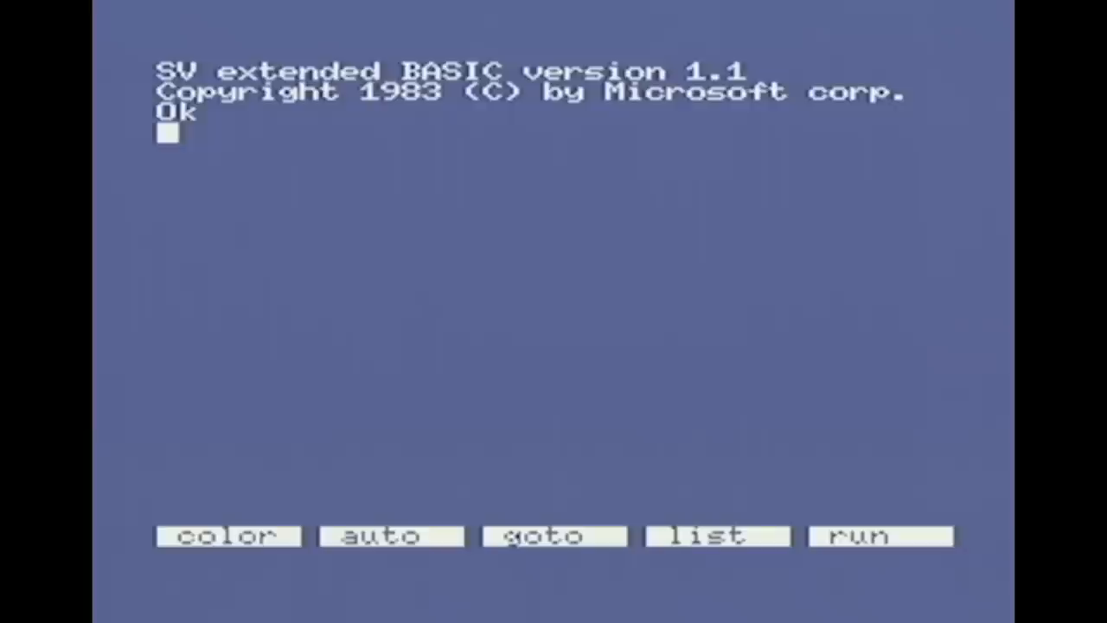
Enter a 'for i=1 to 10' loop program, then attempt CLOAD, ending in Device I/O error.
{"action": "type", "text": "10 for i=1 to 10"}
{"action": "left_click", "coordinate": [336, 173]}
{"action": "type", "text": "30 for j="}
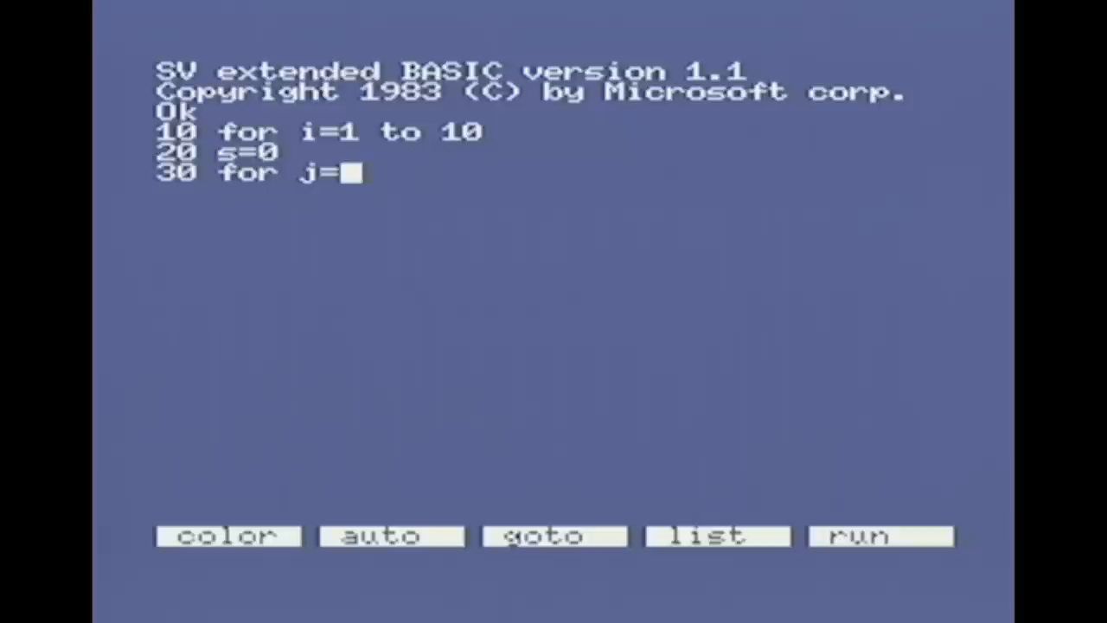
{"action": "type", "text": "1 to 1000"}
{"action": "type", "text": "cload"}
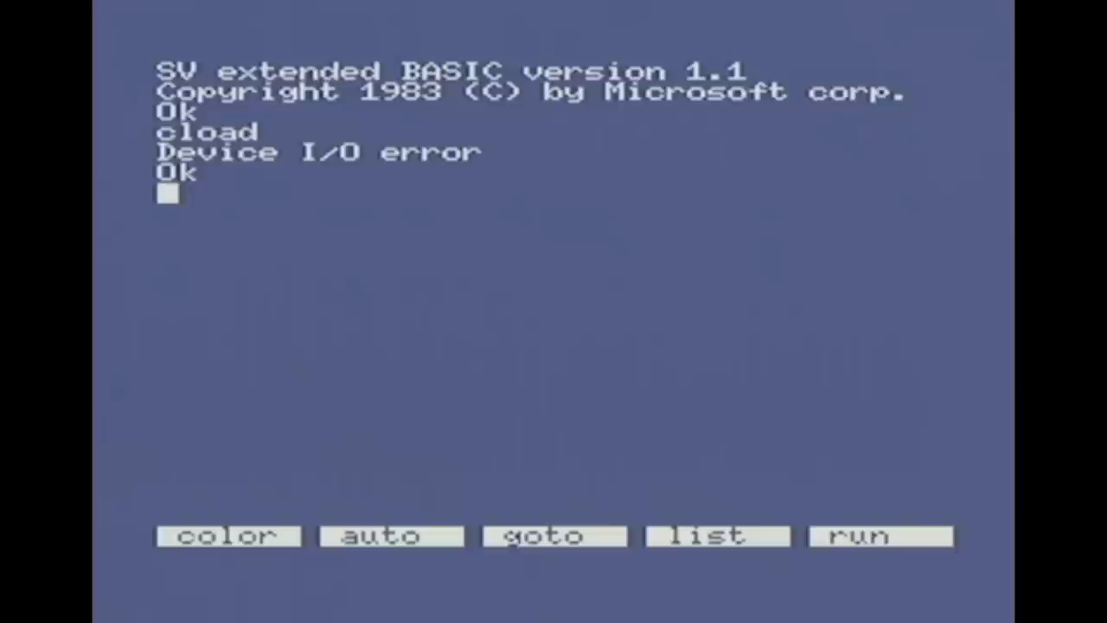
Run BLOAD"CAS:" and start cassette emulator playback at MSX 2400 baud.
{"action": "type", "text": "bload\"cas"}
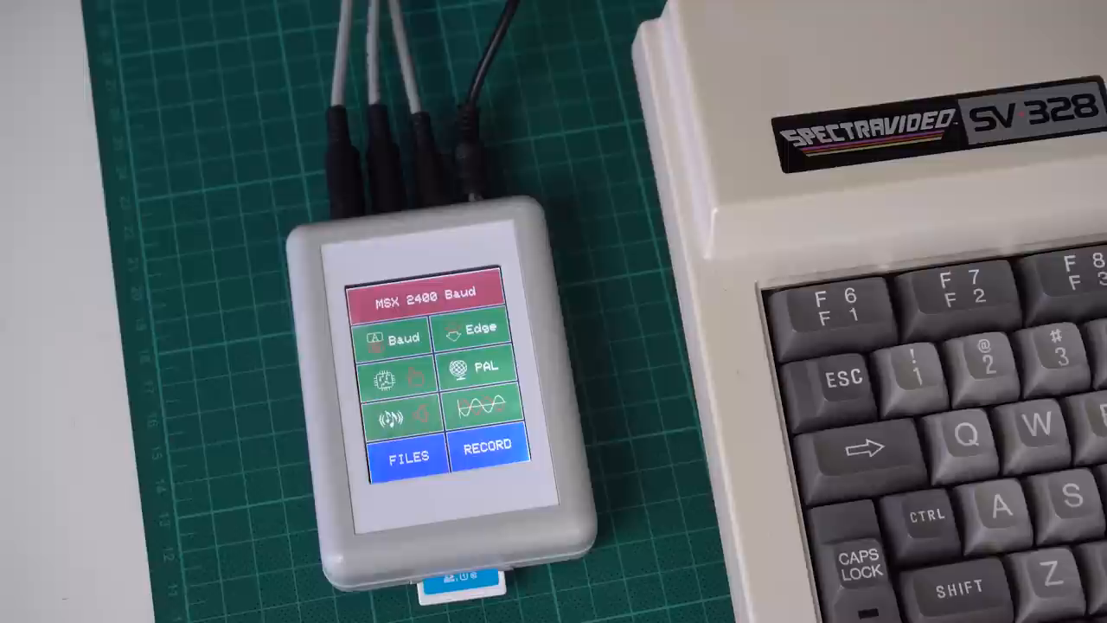
{"action": "left_click", "coordinate": [404, 455]}
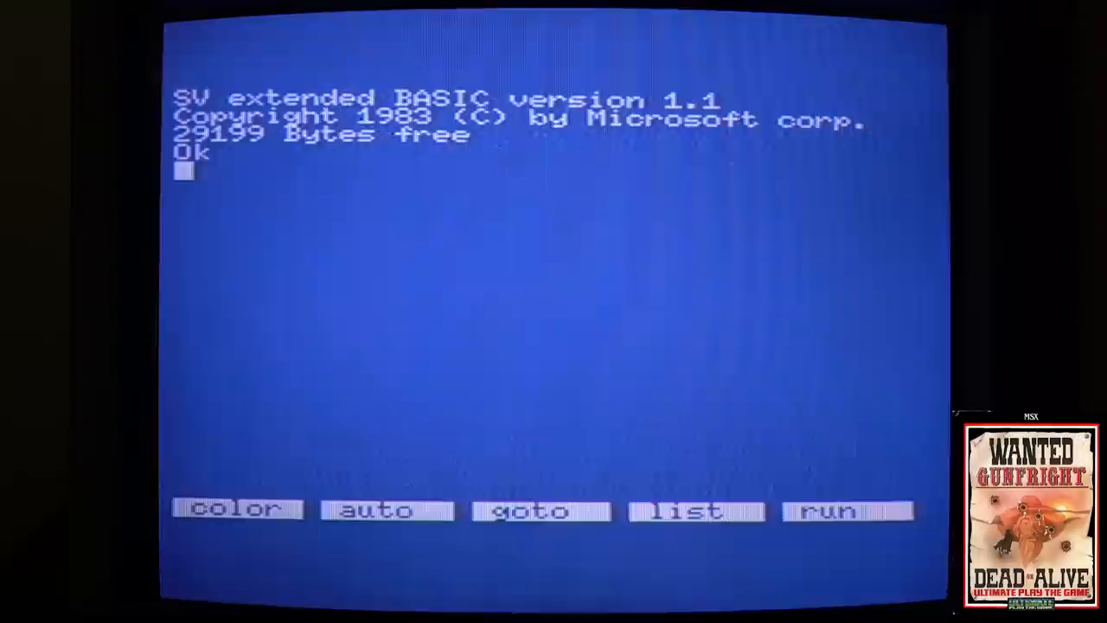
Load and auto-run Sorcery from tape with bload"cas:",r.
{"action": "type", "text": "bload\"cas:\",r"}
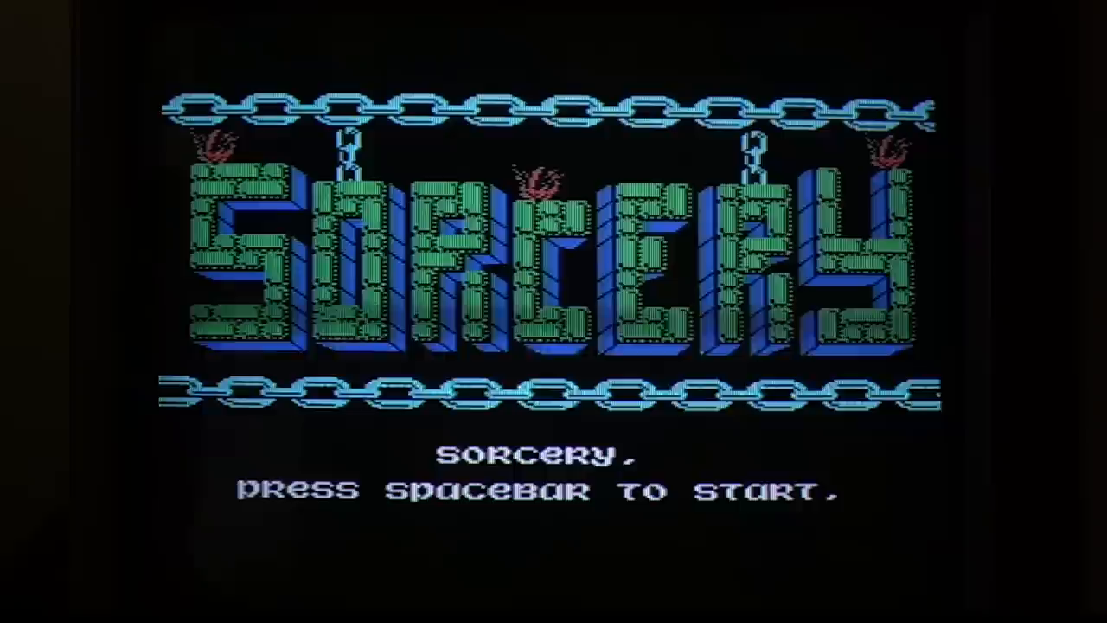
Start Sorcery from its title screen with the spacebar.
{"action": "key", "text": "space"}
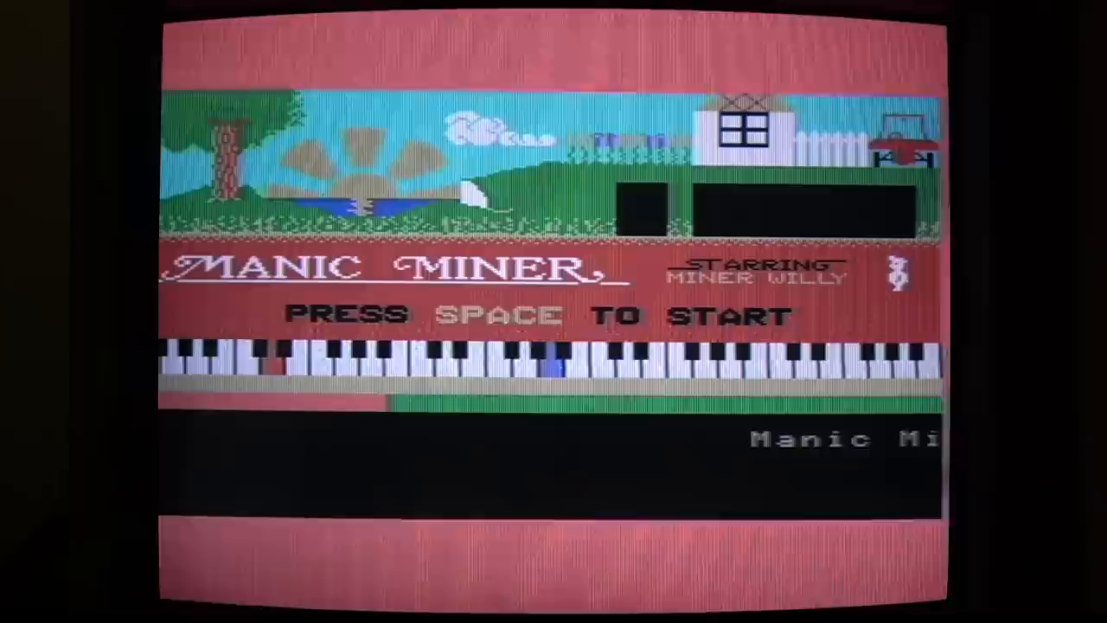
Start Manic Miner from its Miner Willy title screen with Space.
{"action": "key", "text": "space"}
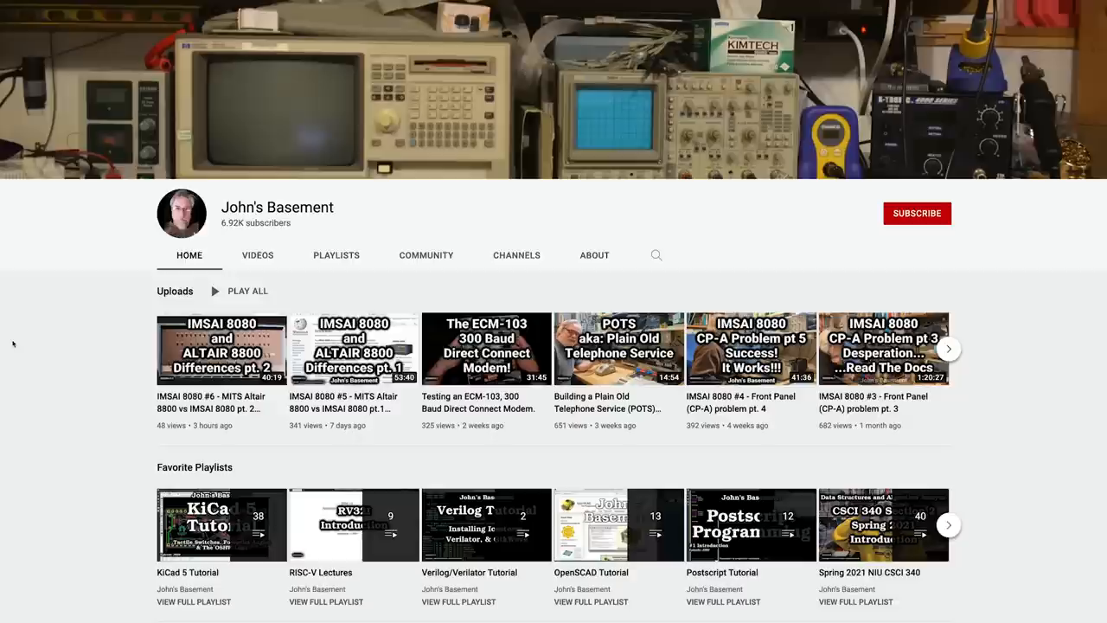
Open the KiCad 5 Tutorial playlist and pick the 'Fancy Board Outline!' episode.
{"action": "left_click", "coordinate": [220, 524]}
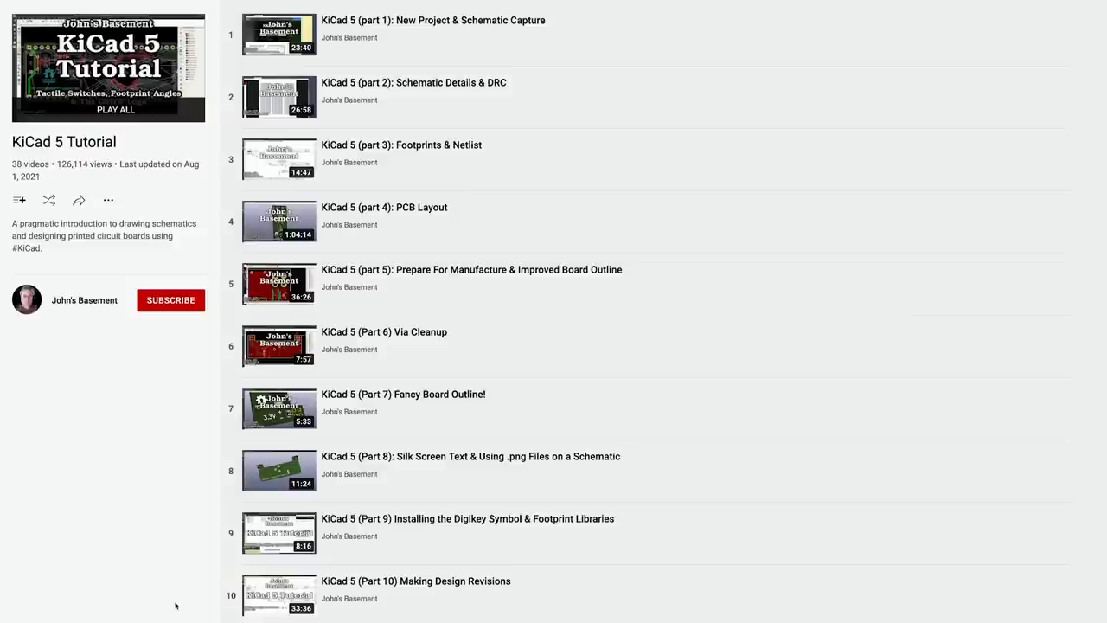
{"action": "mouse_move", "coordinate": [601, 275]}
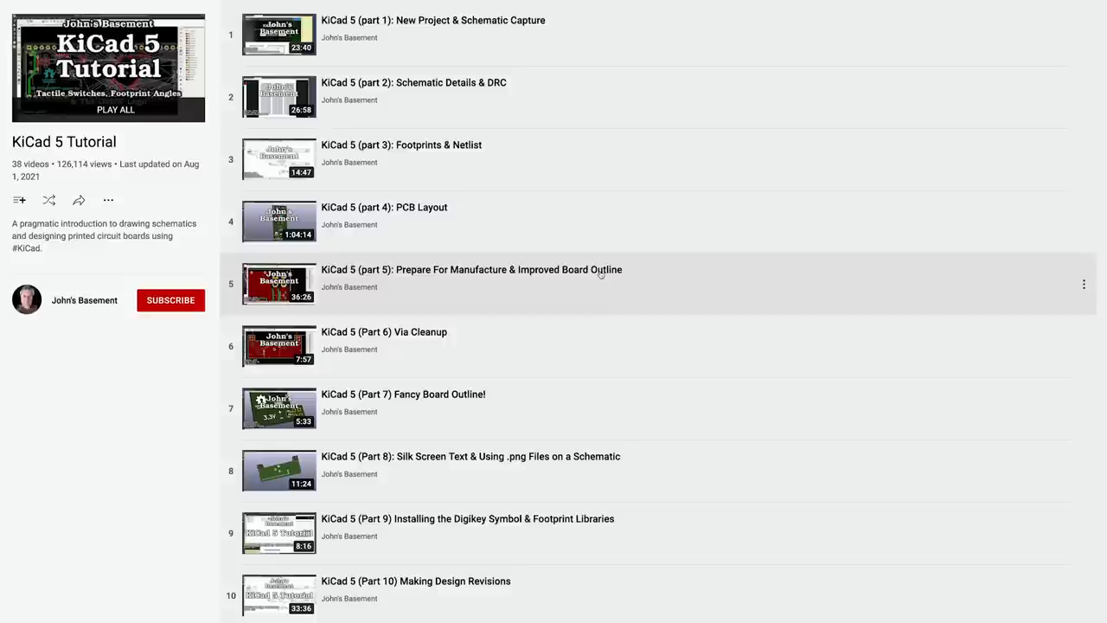
{"action": "scroll", "scroll_direction": "down", "scroll_amount": 3}
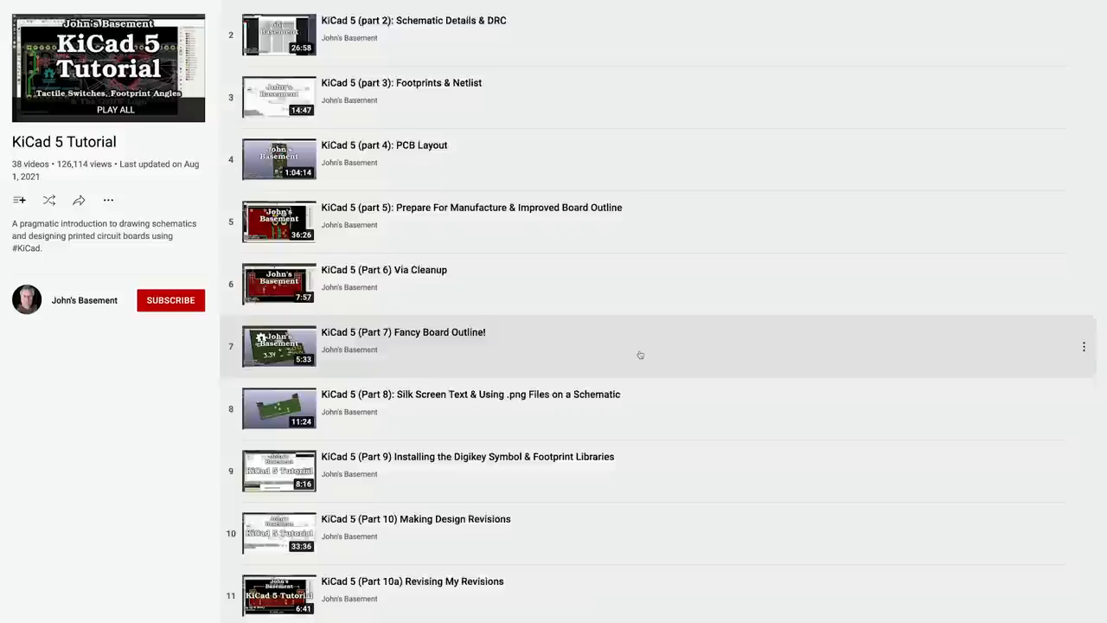
{"action": "left_click", "coordinate": [385, 144]}
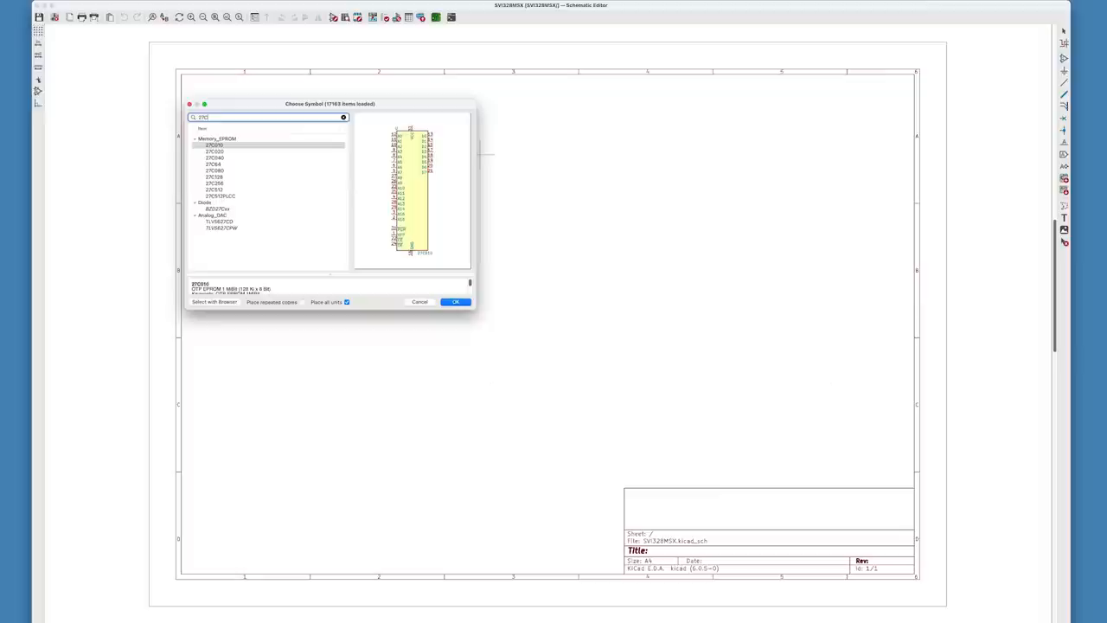
Select an EPROM from the Memory_EPROM results for the '27C' search.
{"action": "left_click", "coordinate": [455, 302]}
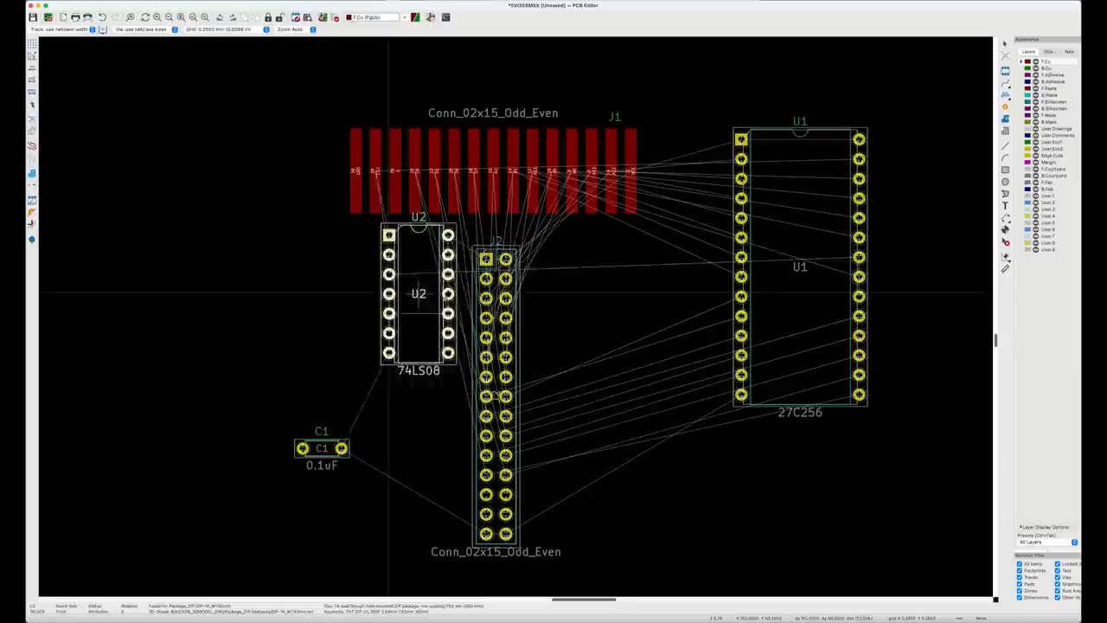
Drag connector J2 into place horizontally above the edge connector on the SVI328MSX board.
{"action": "left_click_drag", "start_coordinate": [418, 294], "coordinate": [595, 319]}
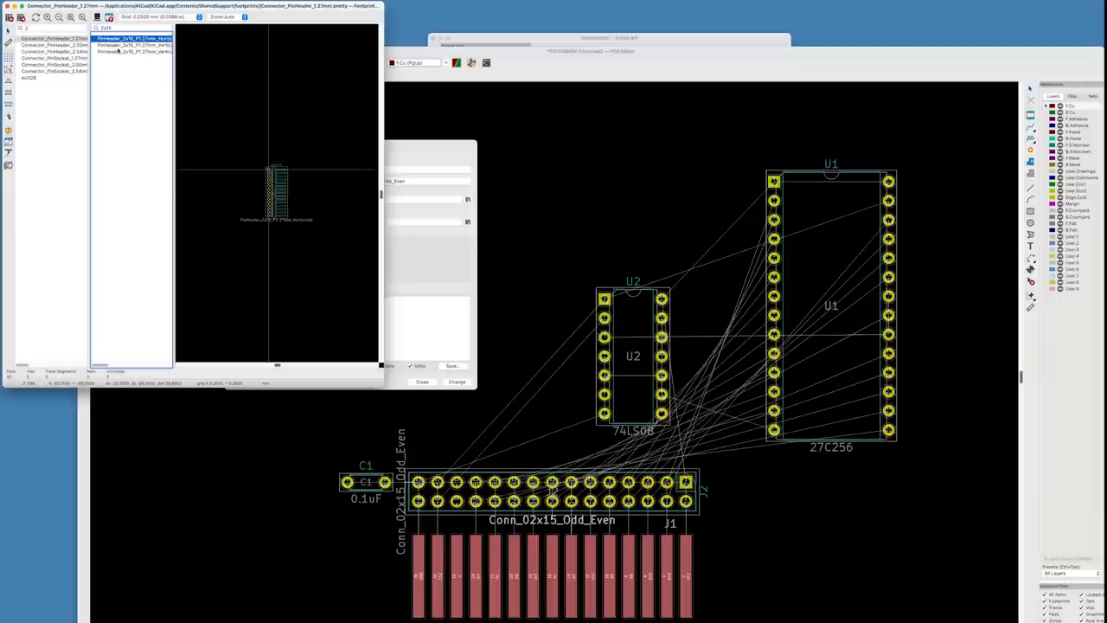
Choose Connector_PinHeader_1.27mm:PinHeader_2x15_P1.27mm_Vertical as J1's new footprint.
{"action": "left_click", "coordinate": [135, 38]}
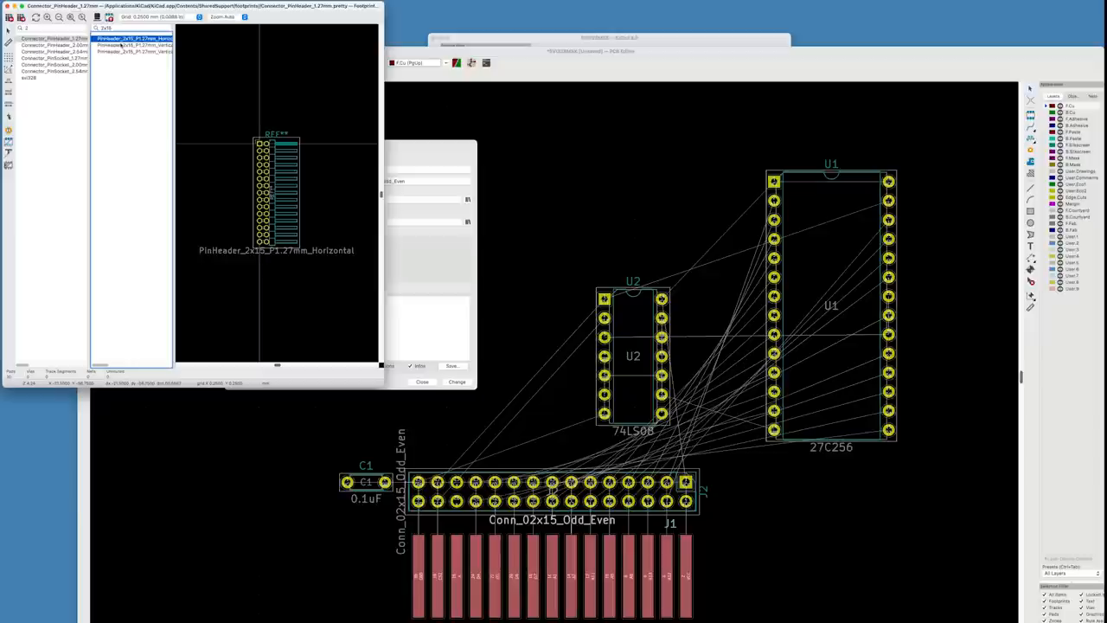
{"action": "left_click", "coordinate": [134, 45]}
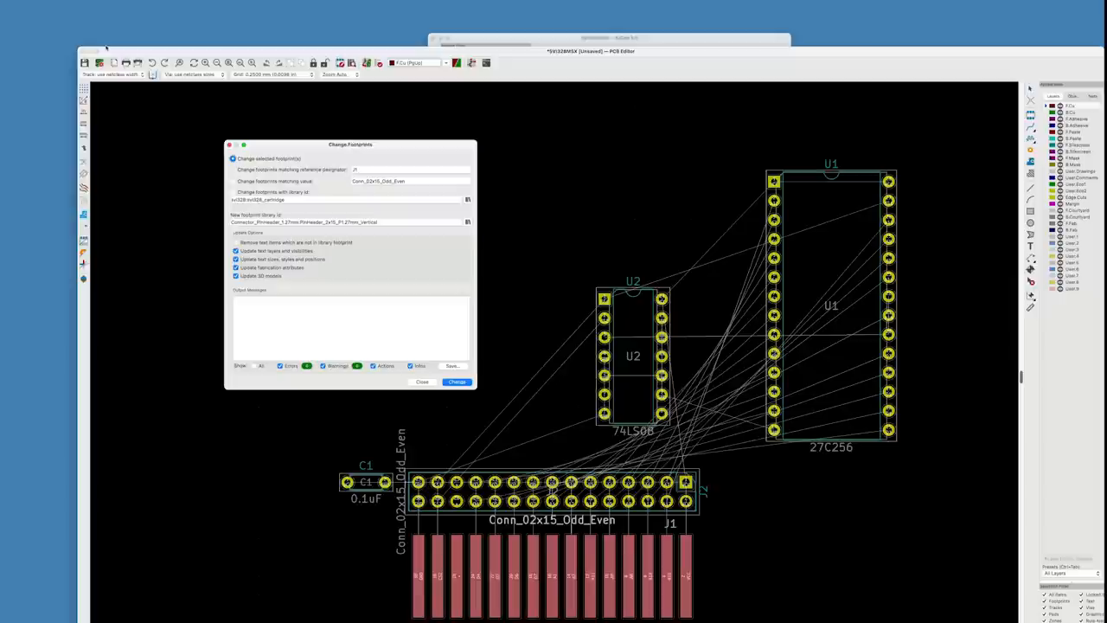
Swap the edge connector to the vertical 1.27 mm 2x15 header footprint.
{"action": "left_click", "coordinate": [457, 382]}
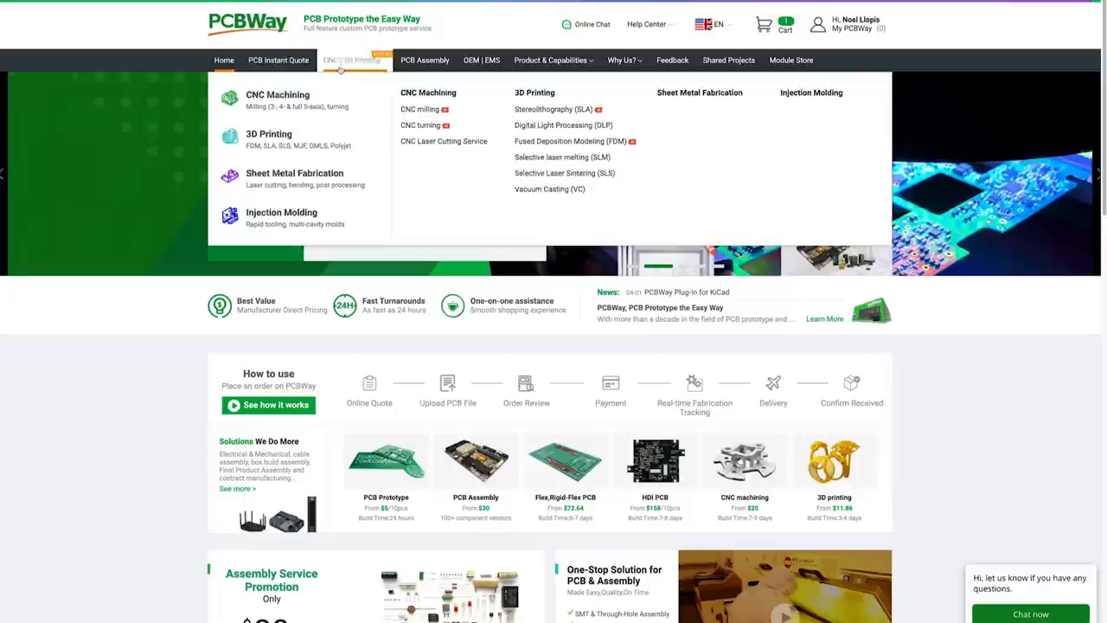
Get a PCBWay instant quote for the 2-layer 55×59 mm cartridge board from its Gerbers.
{"action": "left_click", "coordinate": [278, 60]}
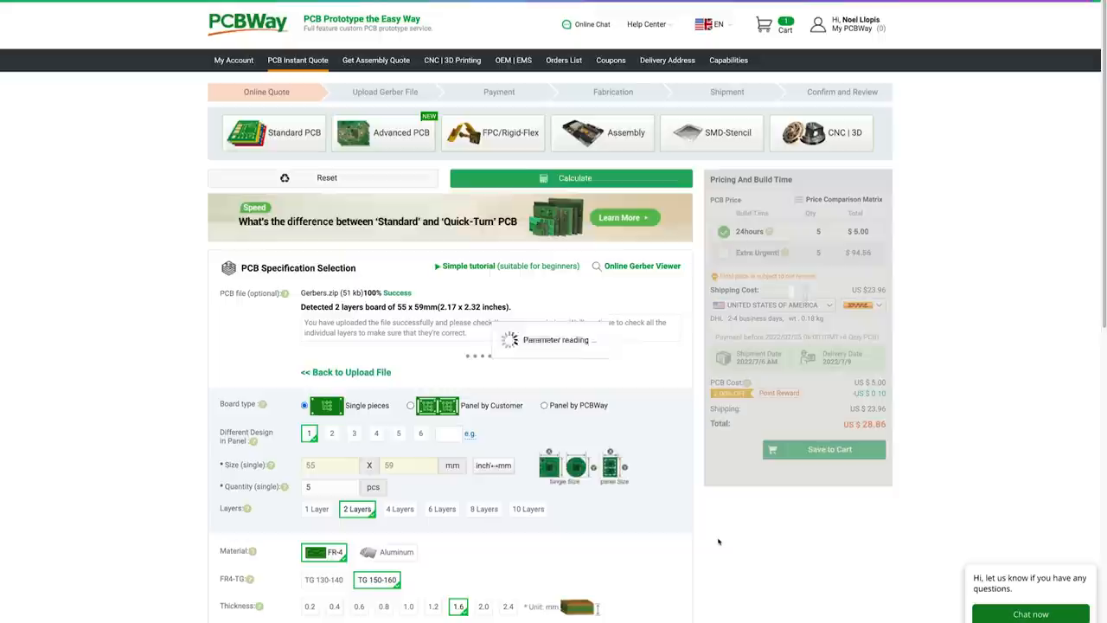
{"action": "scroll", "scroll_direction": "down", "scroll_amount": 3}
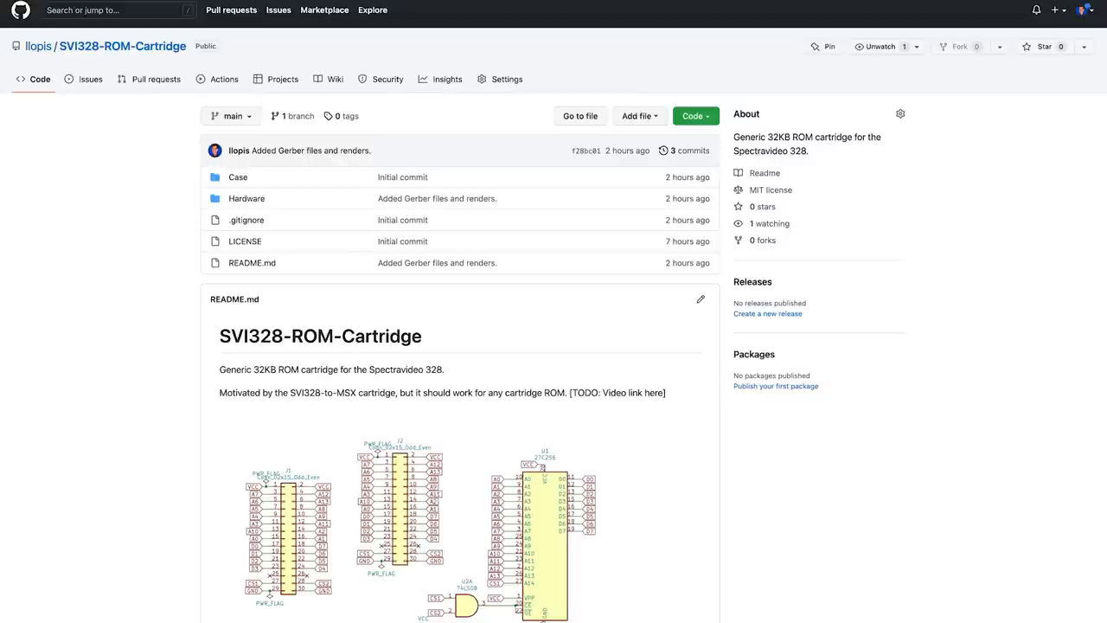
{"action": "scroll", "scroll_direction": "down", "scroll_amount": 3}
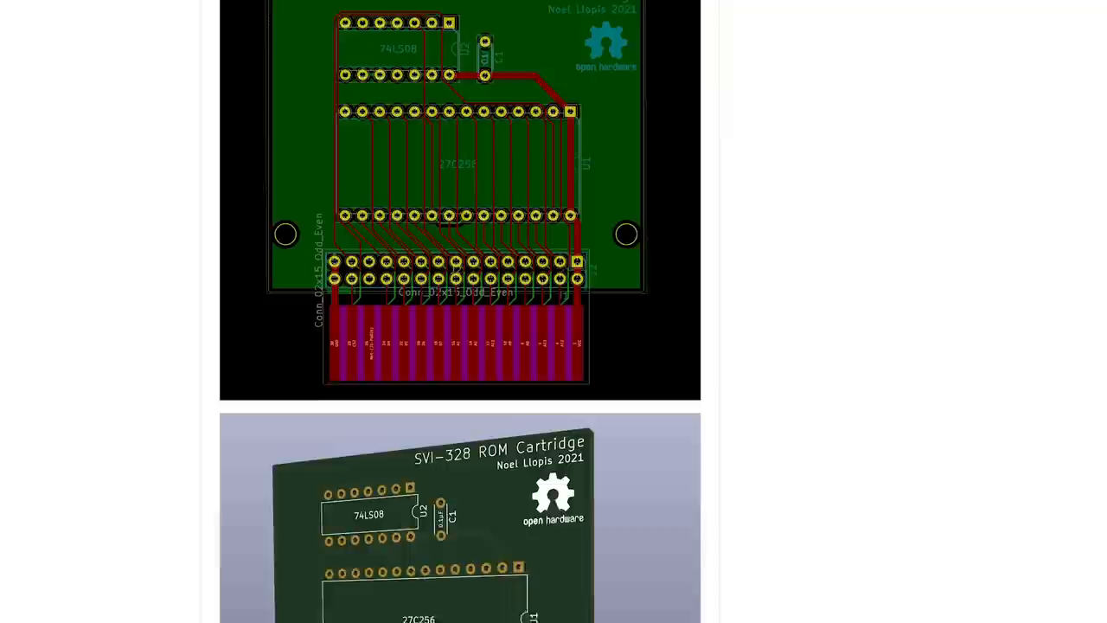